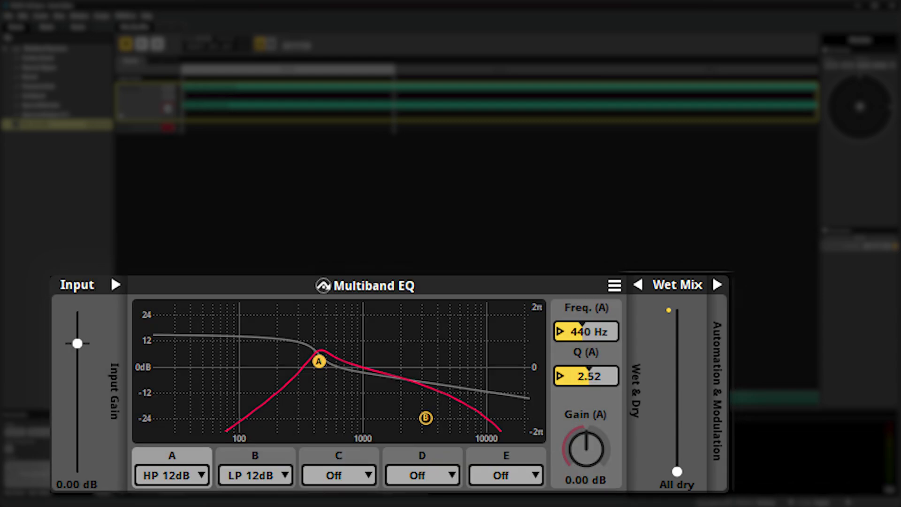
# - Drop the Multiband EQ input gain slider fully down to -∞ dB
pyautogui.rightClick(77, 344)
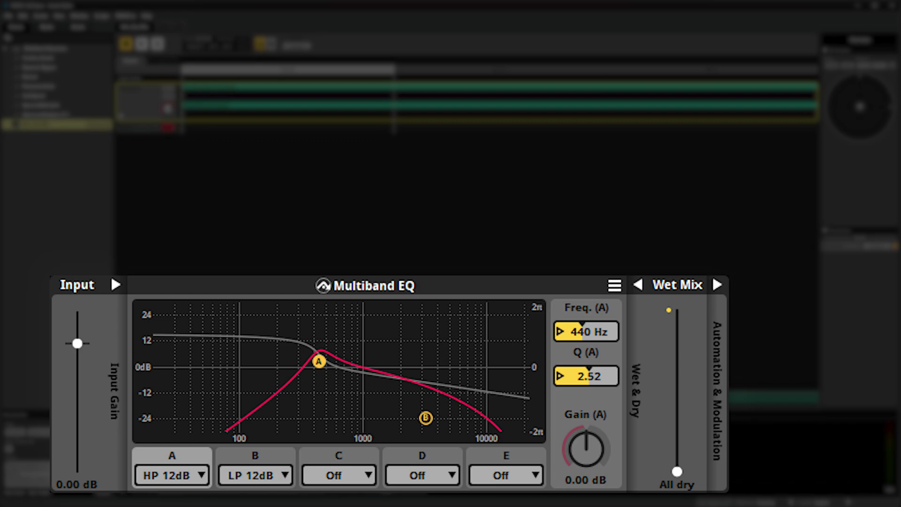
pyautogui.moveTo(78, 344); pyautogui.dragTo(79, 469)
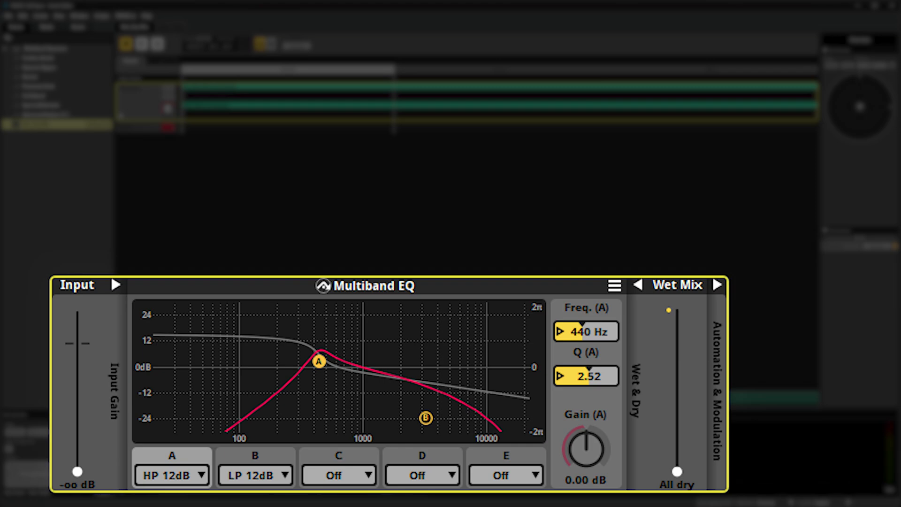
# - Restore the Multiband EQ input gain on the Wet_Dry Mix event to 0.00 dB
pyautogui.moveTo(78, 471); pyautogui.dragTo(79, 343)
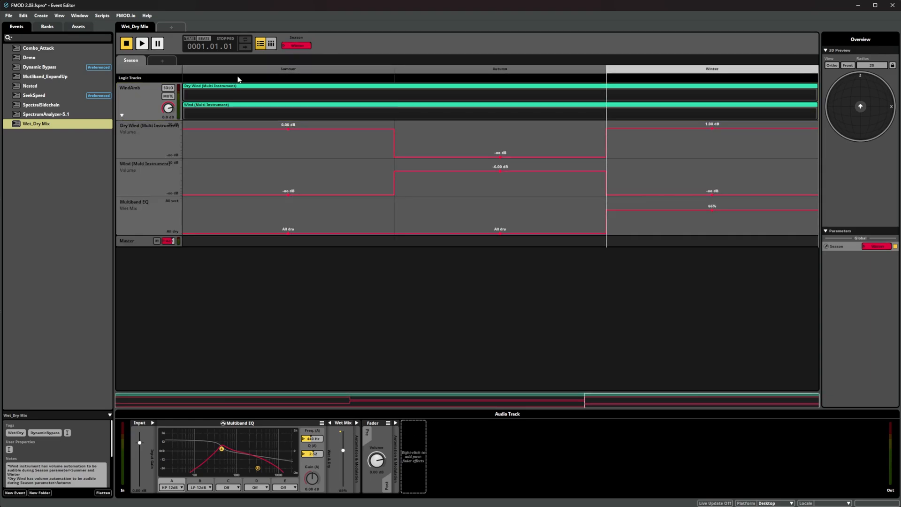
# - Play the Wet_Dry Mix event, then switch to and play the ParameterSeek event
pyautogui.click(141, 43)
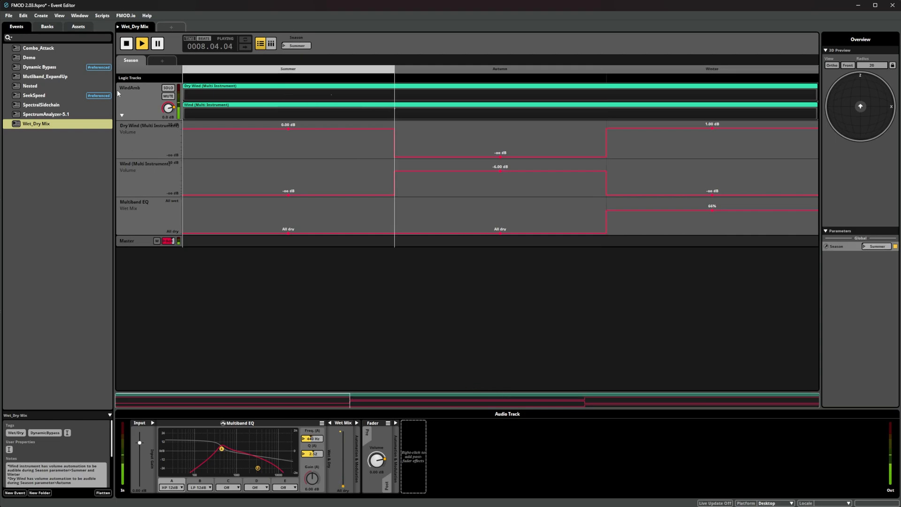
pyautogui.click(125, 44)
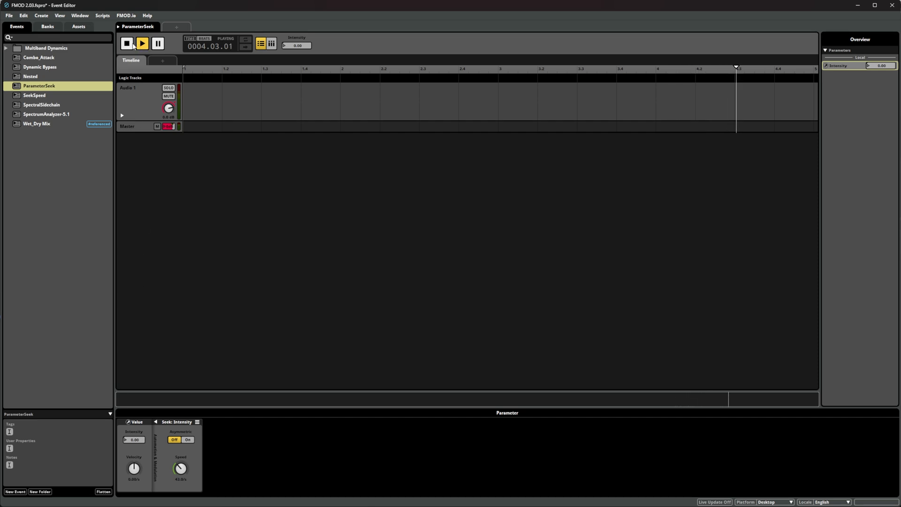
# - Stop ParameterSeek, show the Master track's Fader and Seek: Volume deck, and select SeekSpeed
pyautogui.click(130, 43)
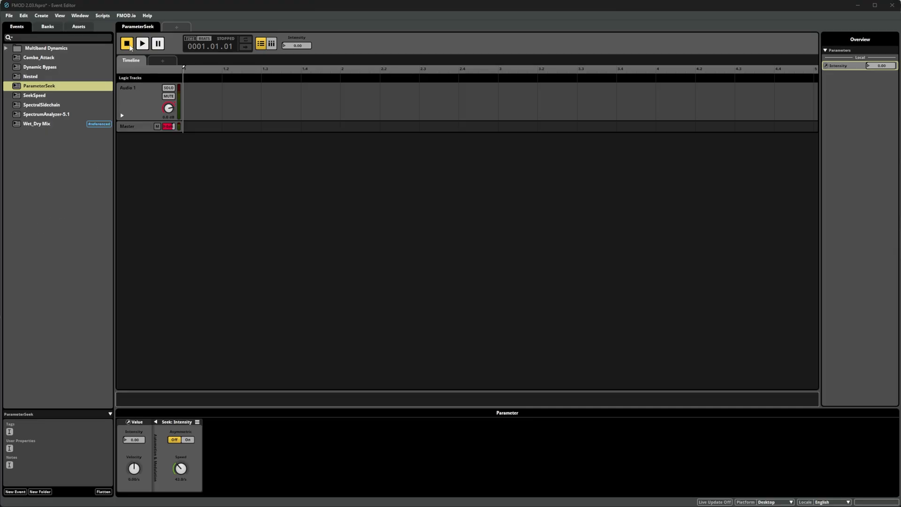
pyautogui.moveTo(150, 124)
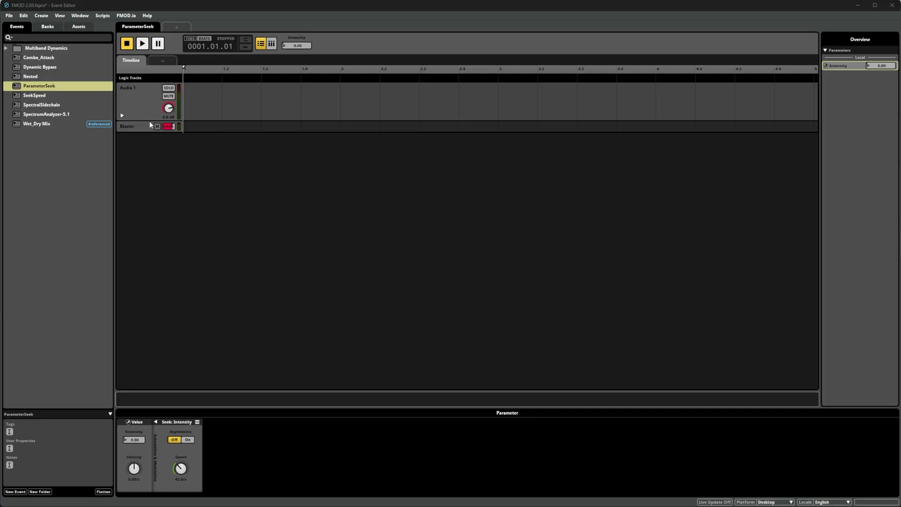
pyautogui.click(132, 126)
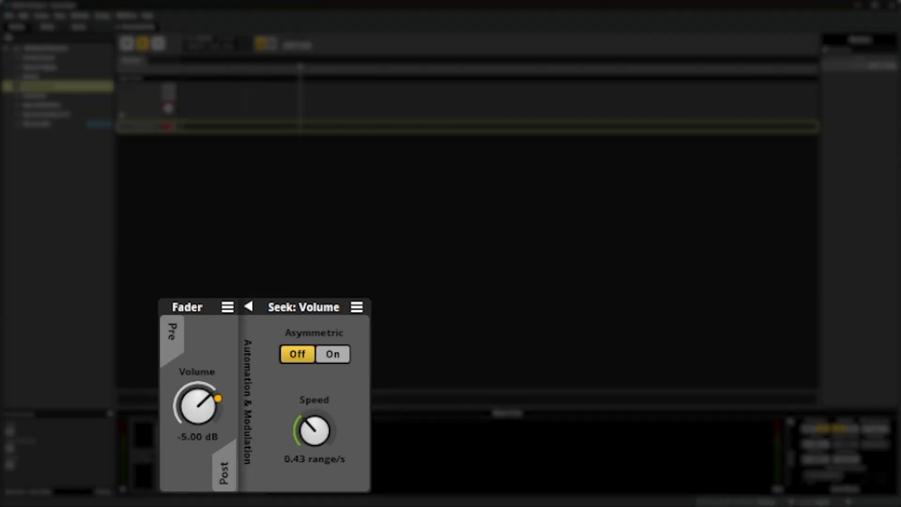
pyautogui.moveTo(204, 396); pyautogui.dragTo(189, 414)
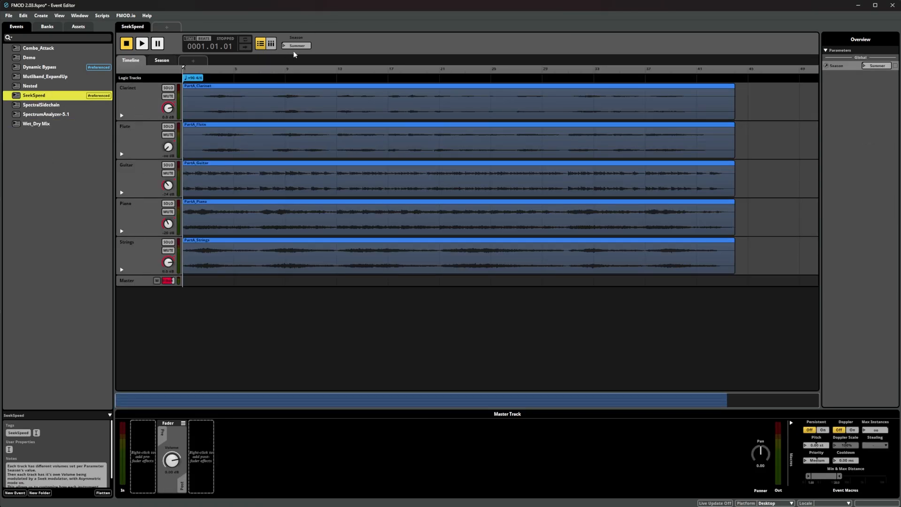
# - Show the Season sheet and Clarinet's Automation: Volume curve with its Seek modulation settings
pyautogui.click(296, 45)
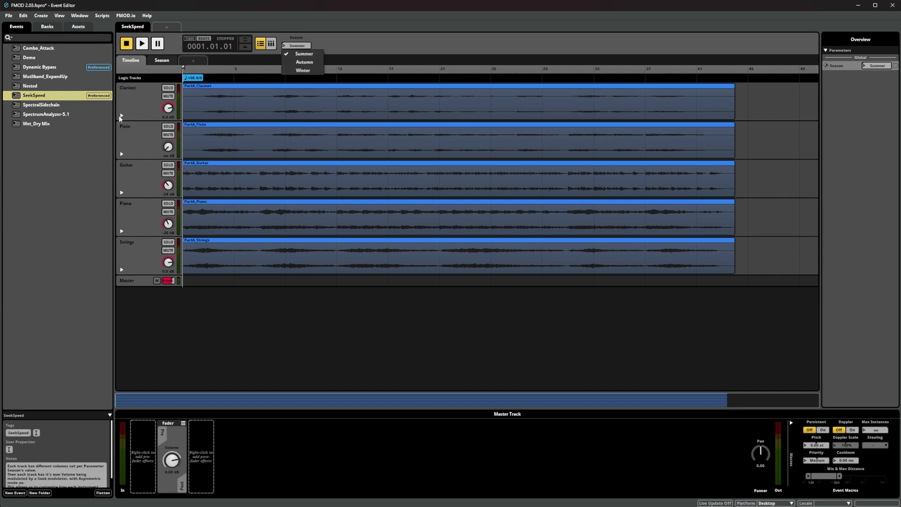
pyautogui.click(161, 60)
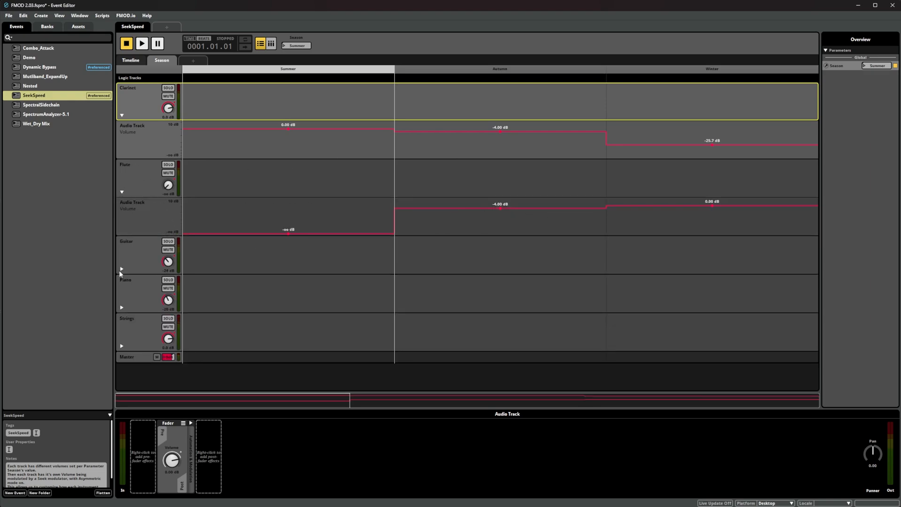
pyautogui.click(136, 253)
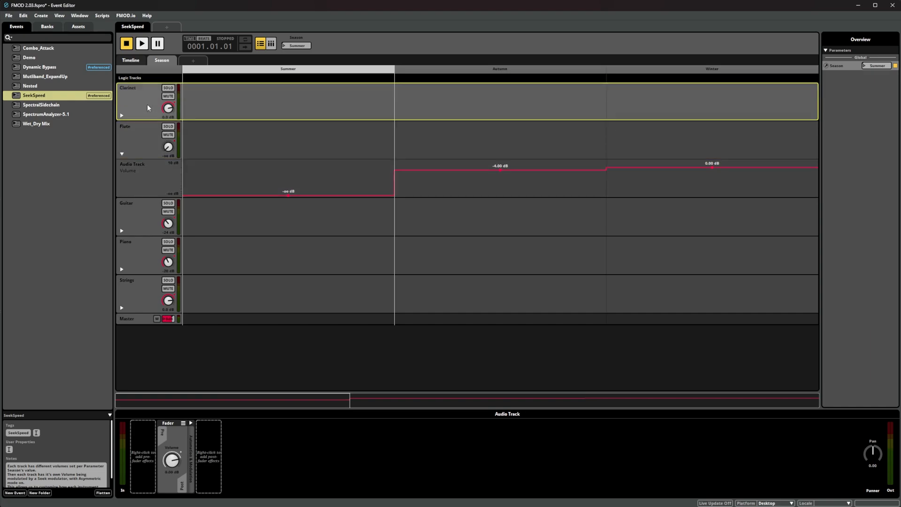
pyautogui.click(188, 463)
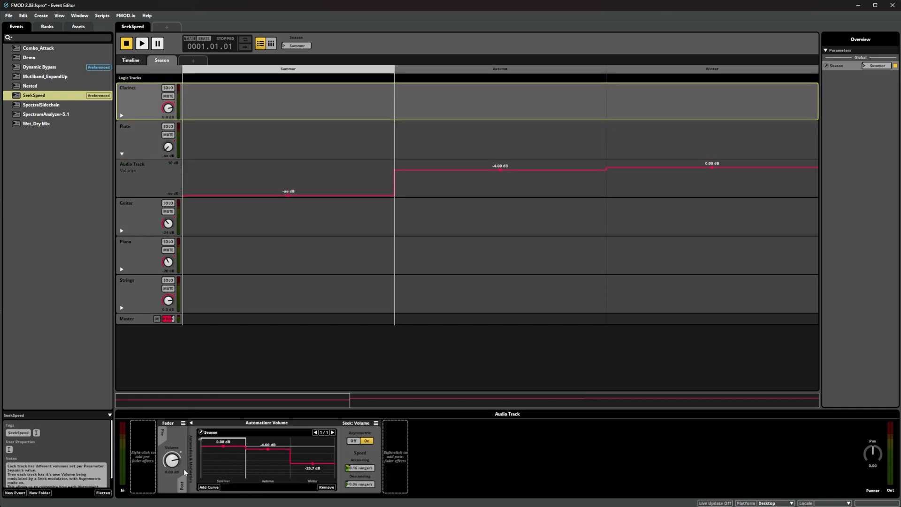